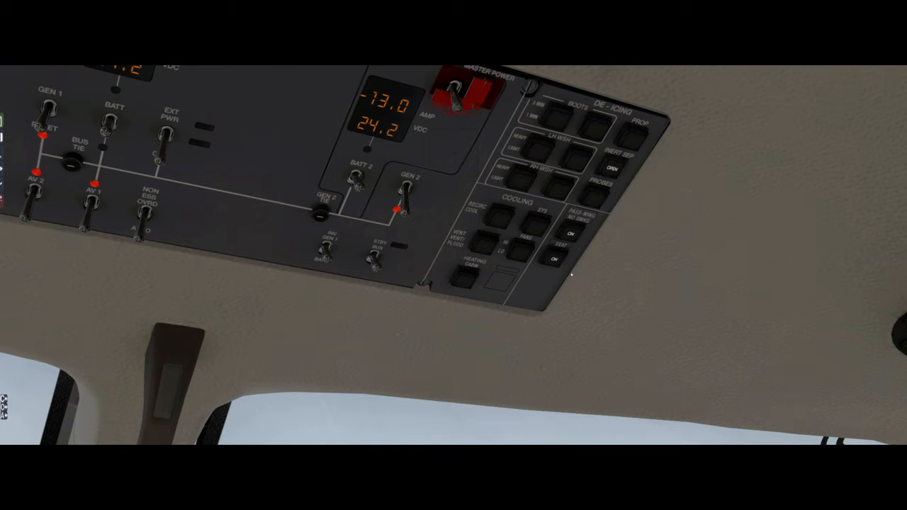
{"action": "mouse_move", "coordinate": [487, 303]}
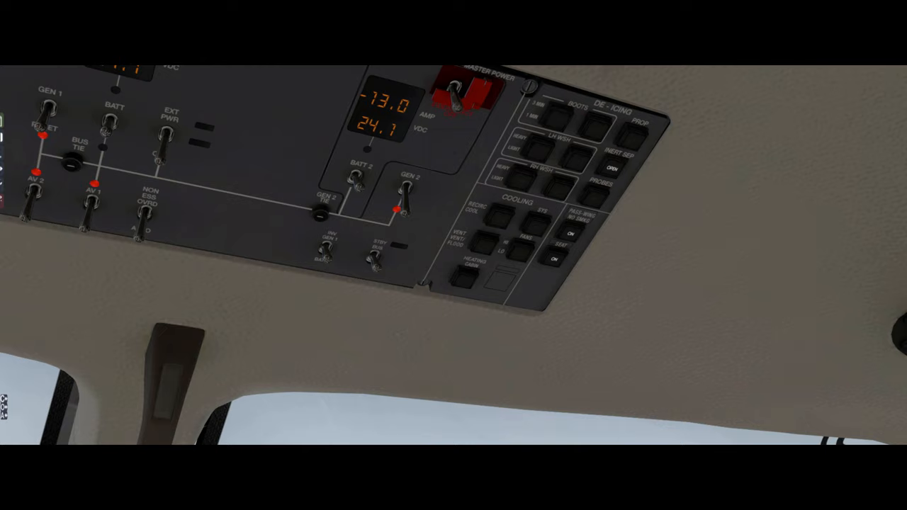
{"action": "mouse_move", "coordinate": [602, 247]}
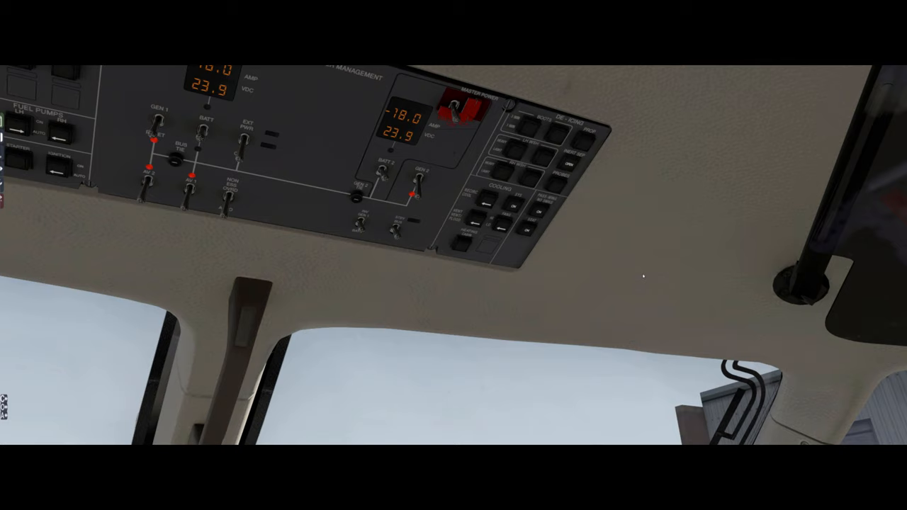
{"action": "mouse_move", "coordinate": [634, 255]}
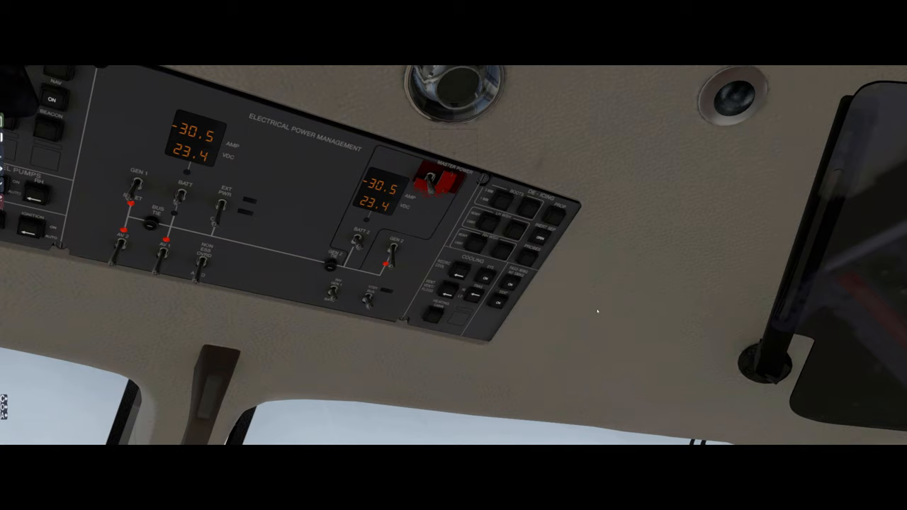
{"action": "mouse_move", "coordinate": [595, 312]}
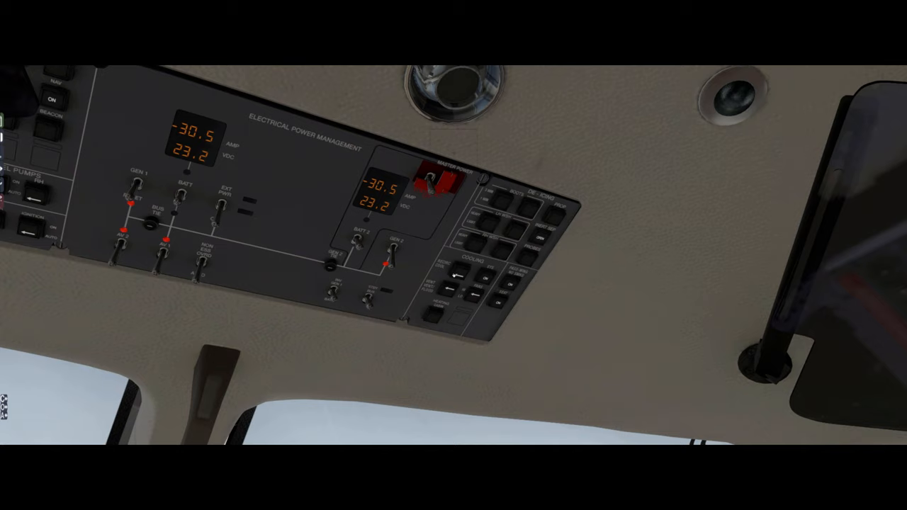
{"action": "mouse_move", "coordinate": [564, 286]}
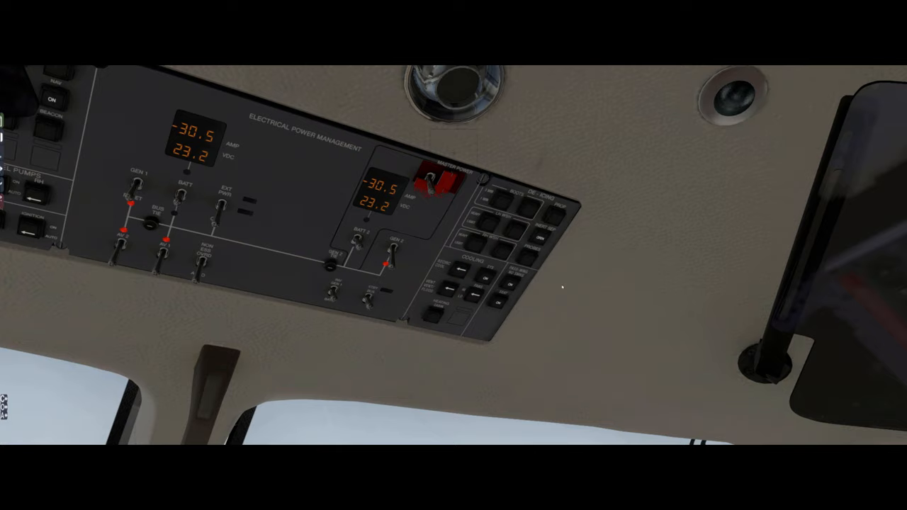
{"action": "mouse_move", "coordinate": [448, 323]}
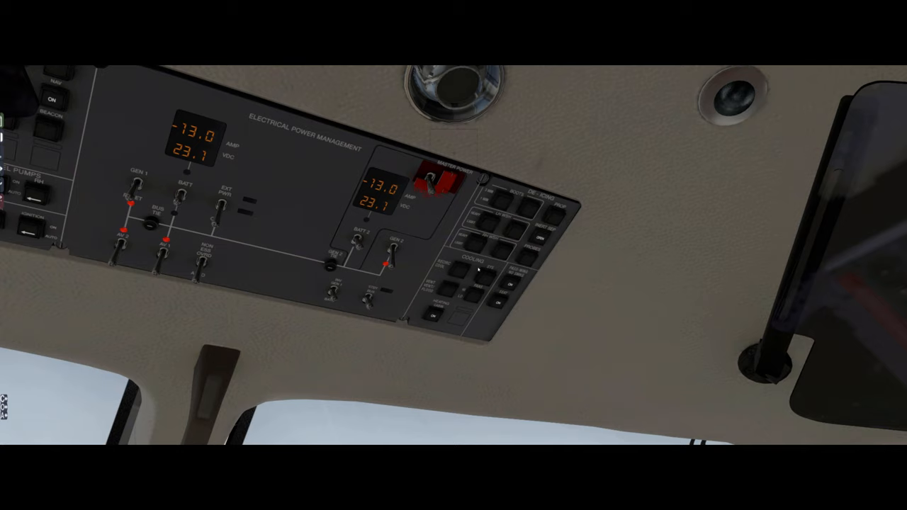
{"action": "mouse_move", "coordinate": [448, 323]}
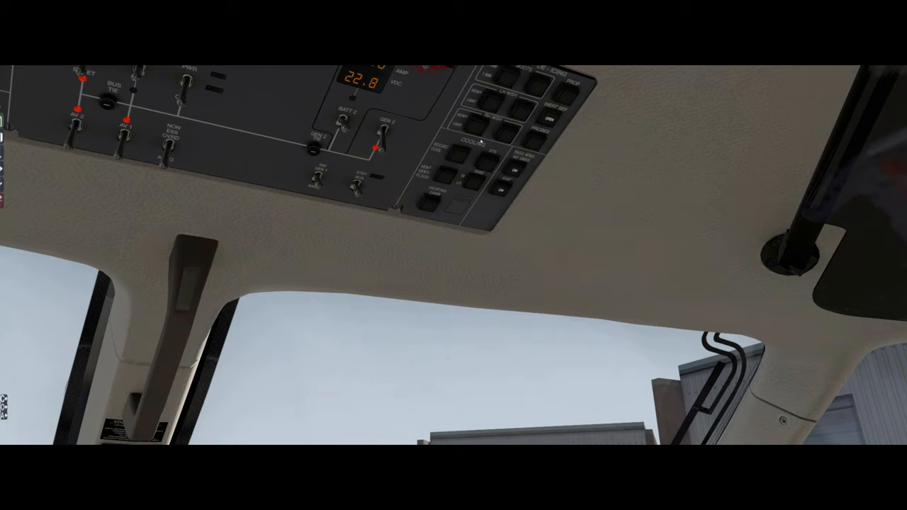
{"action": "mouse_move", "coordinate": [467, 243]}
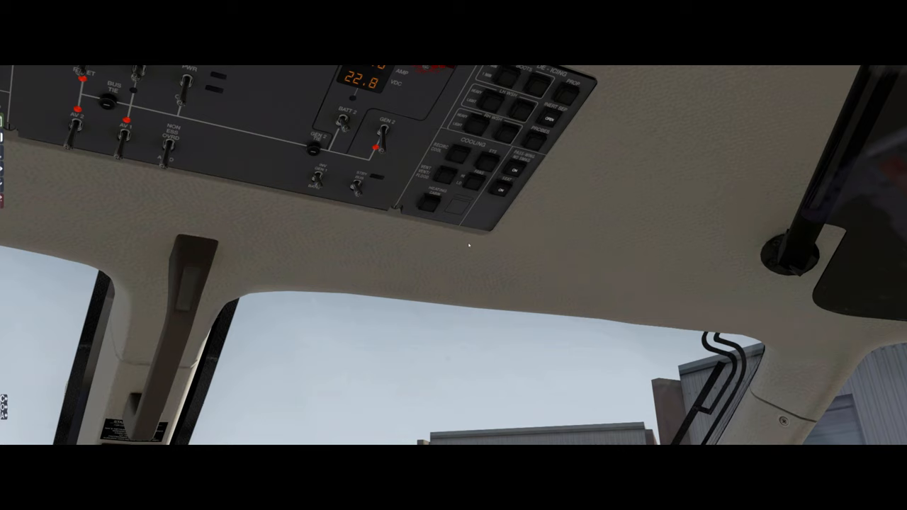